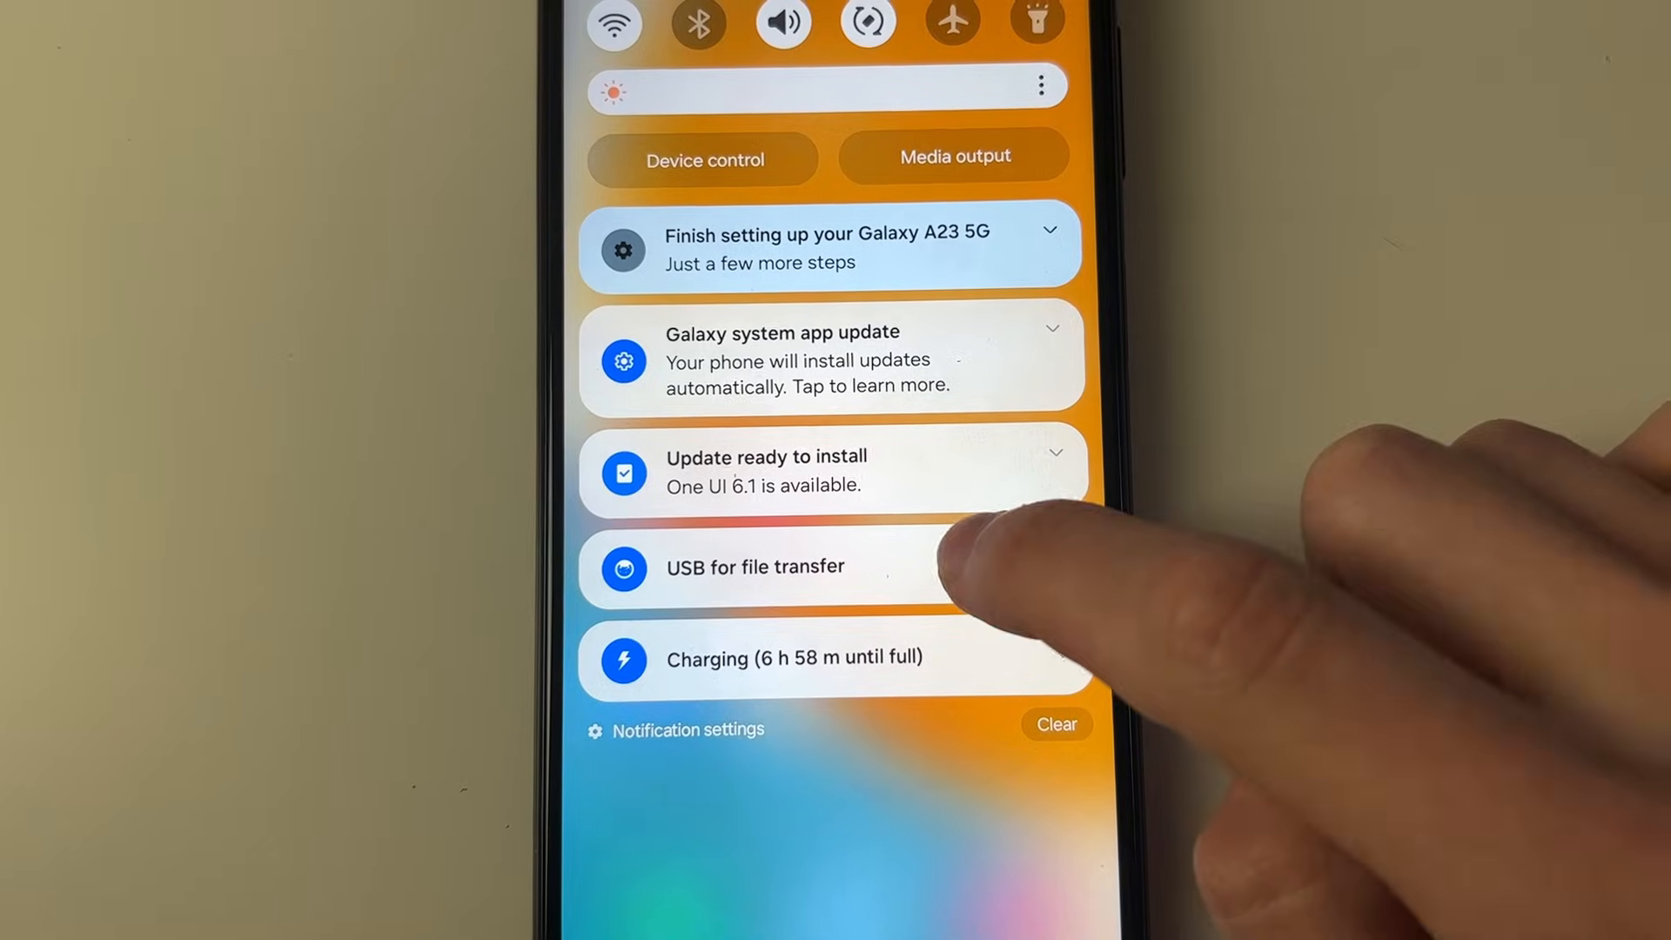
# Expand the 'USB for file transfer' notification to show its USB options.
pyautogui.click(832, 566)
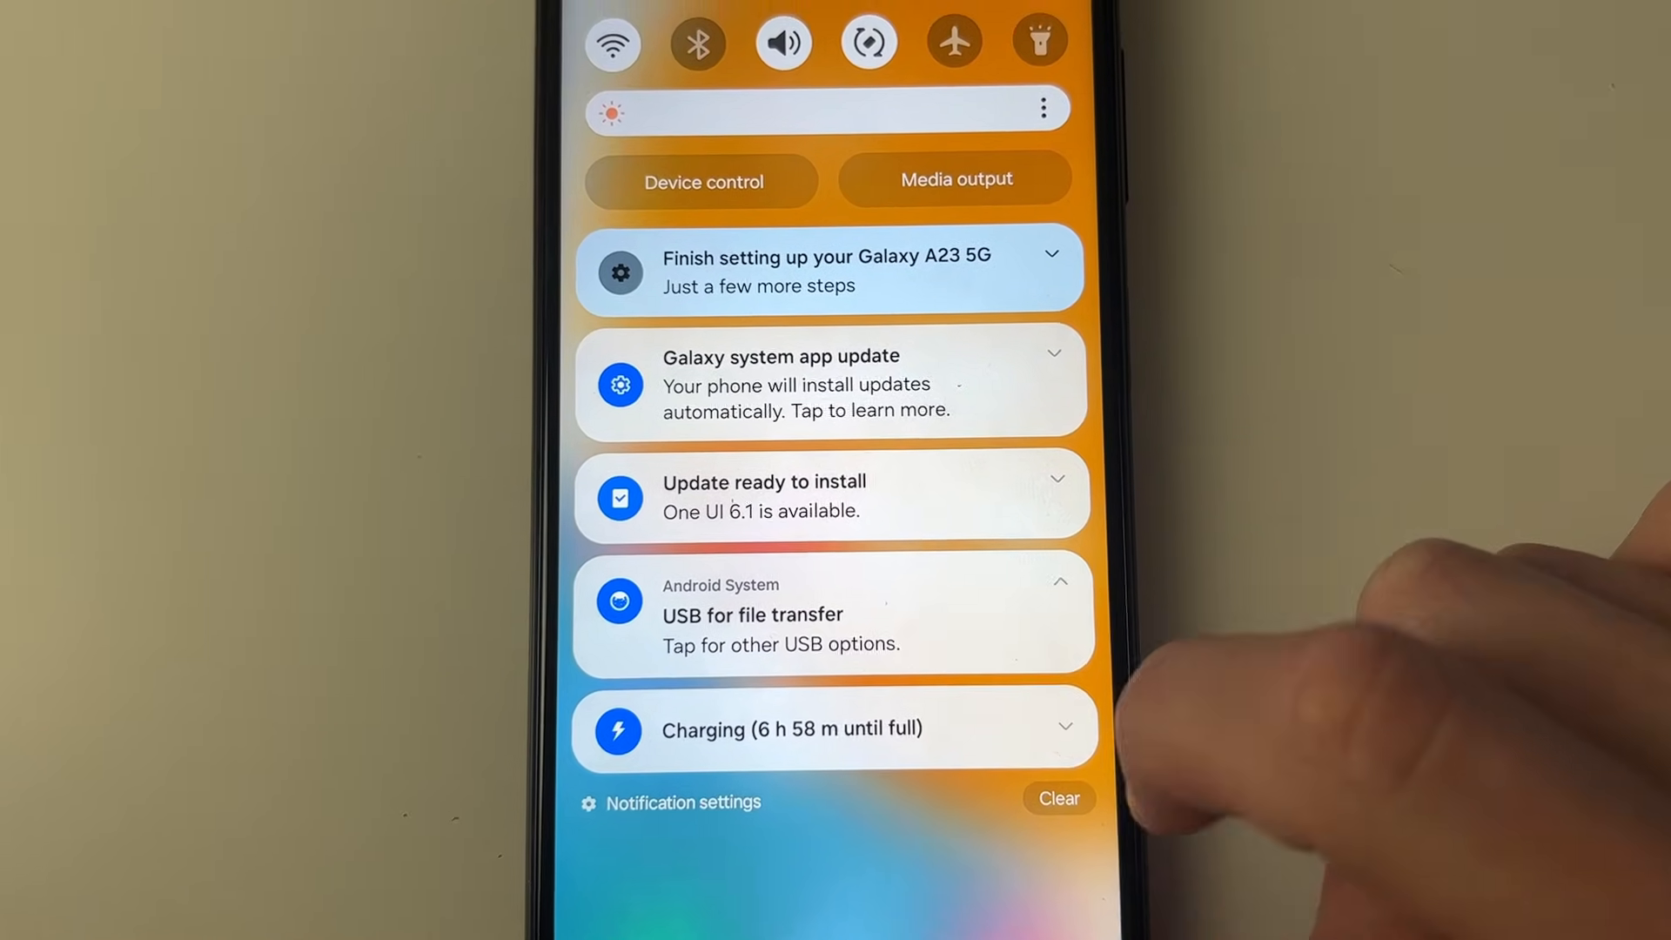
pyautogui.click(779, 629)
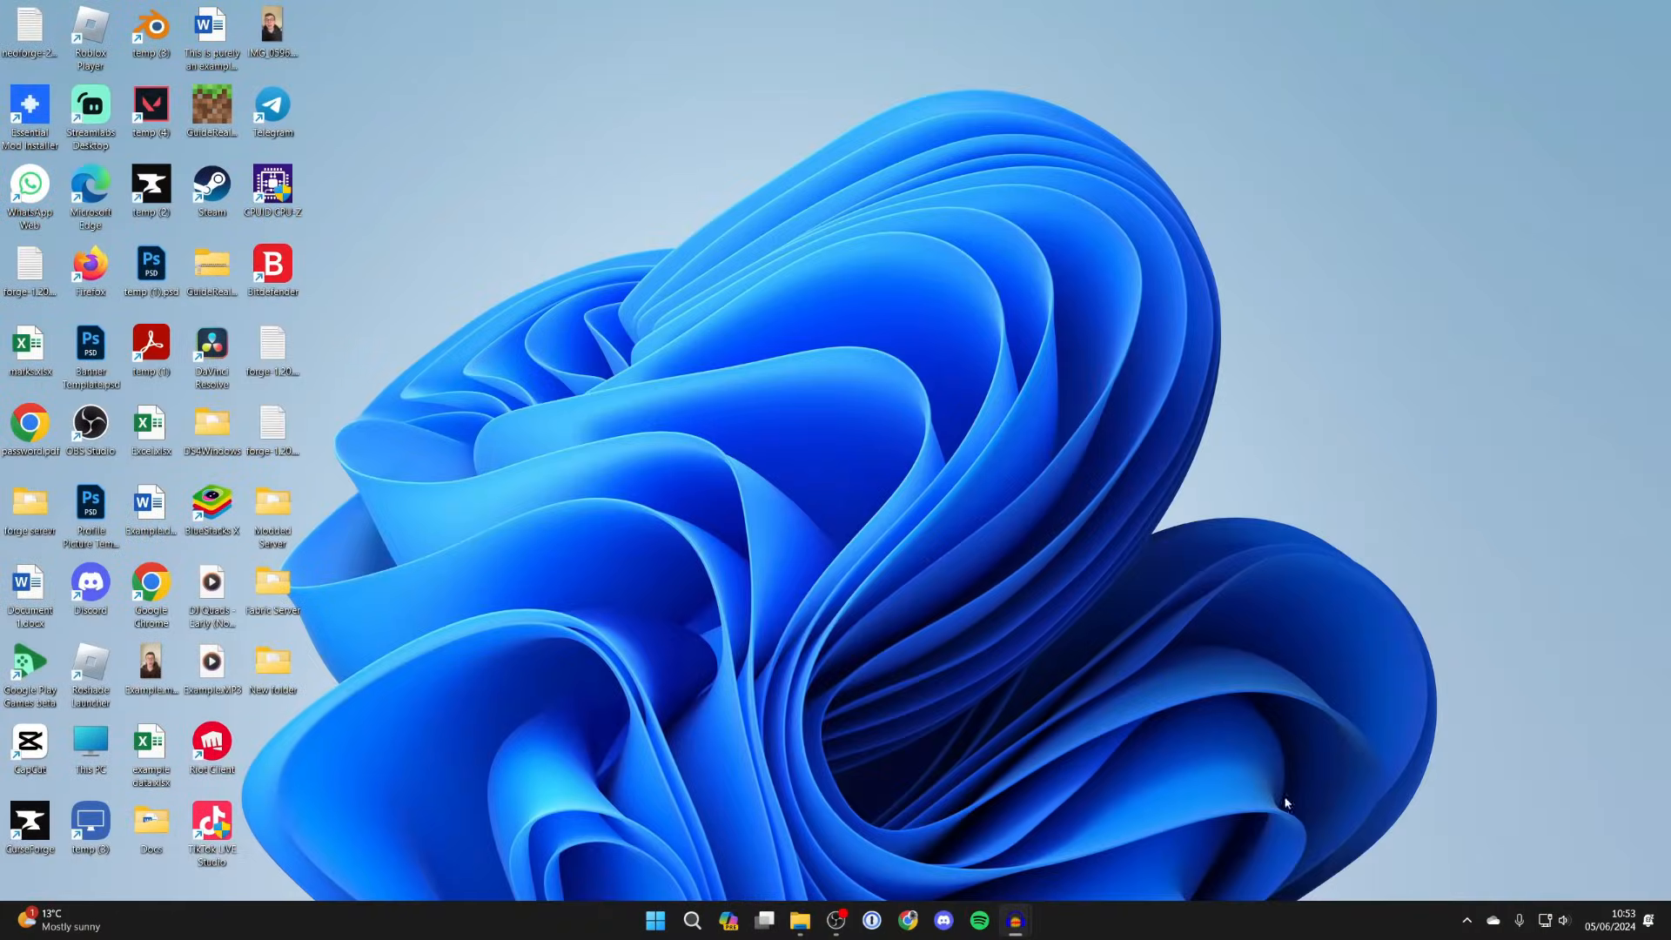
# Show This PC in File Explorer with the Galaxy A23 5G listed among drives.
pyautogui.click(799, 928)
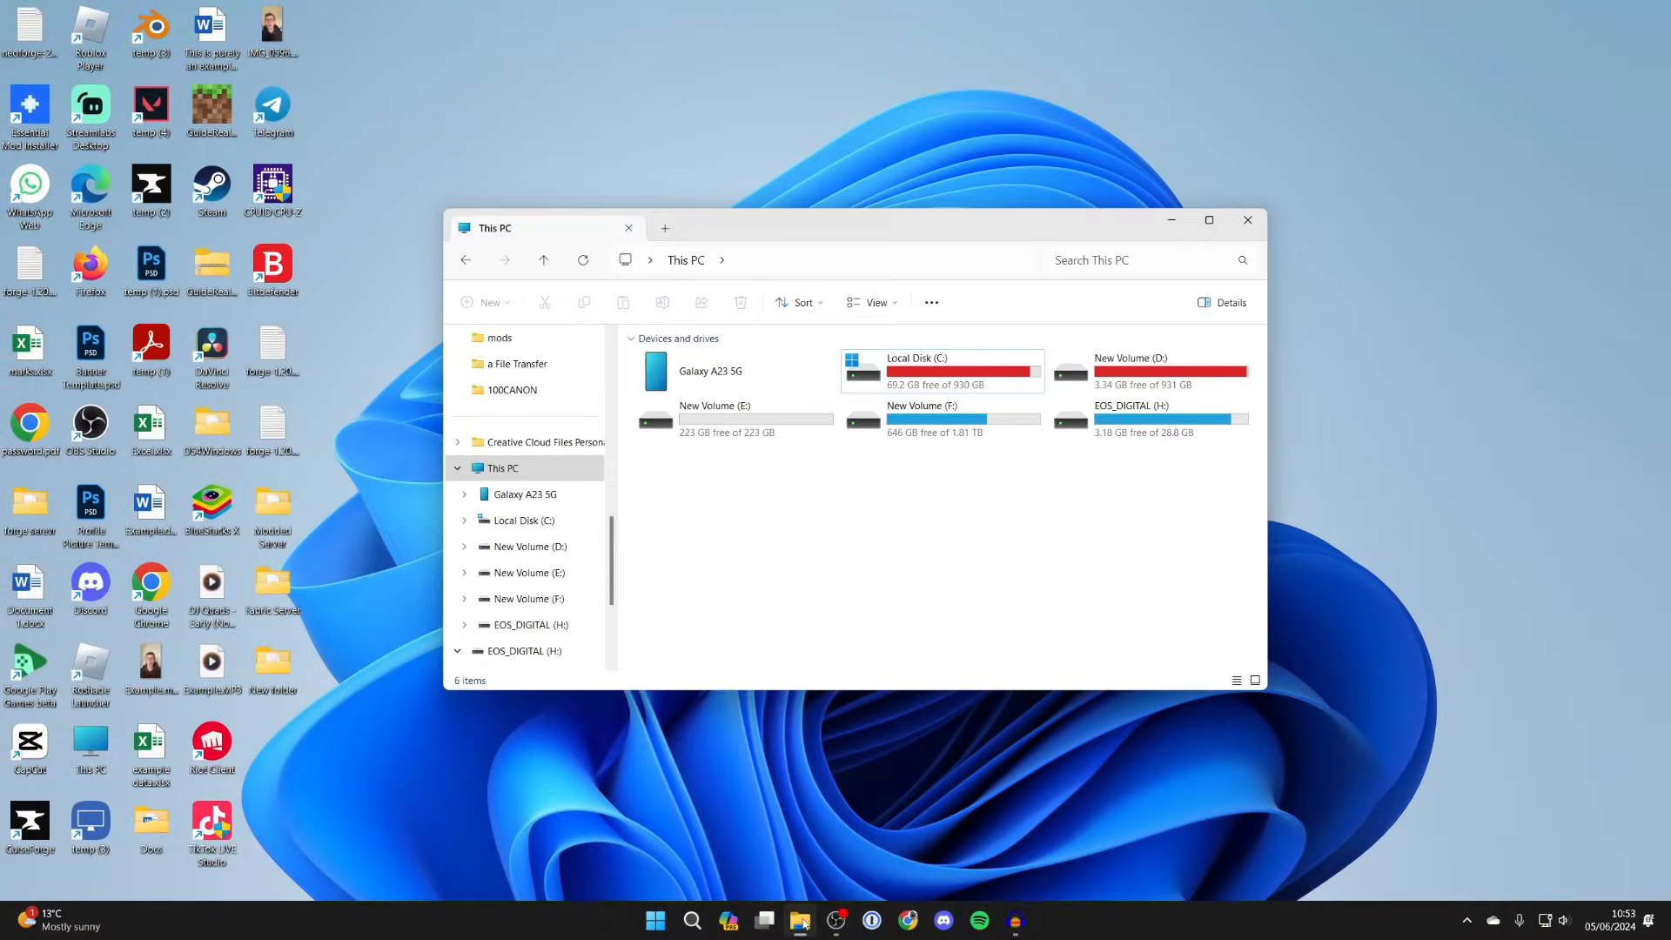
pyautogui.click(501, 468)
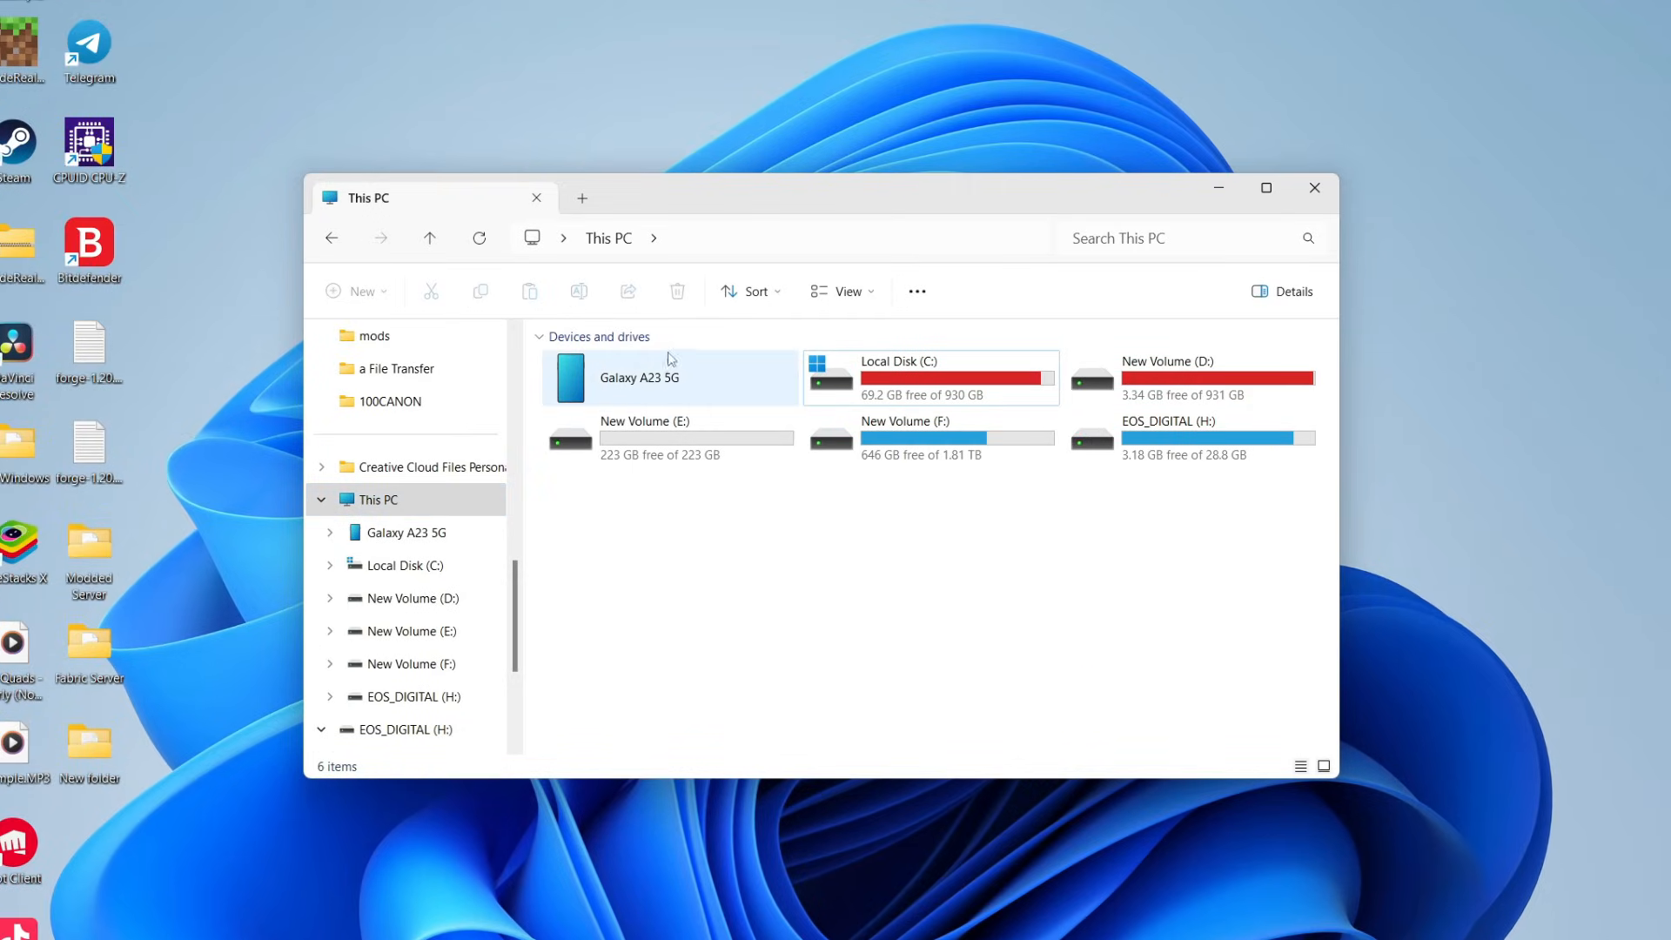
# Navigate into Galaxy A23 5G › Internal storage › Download, showing Again.txt and audio.wav.
pyautogui.doubleClick(637, 376)
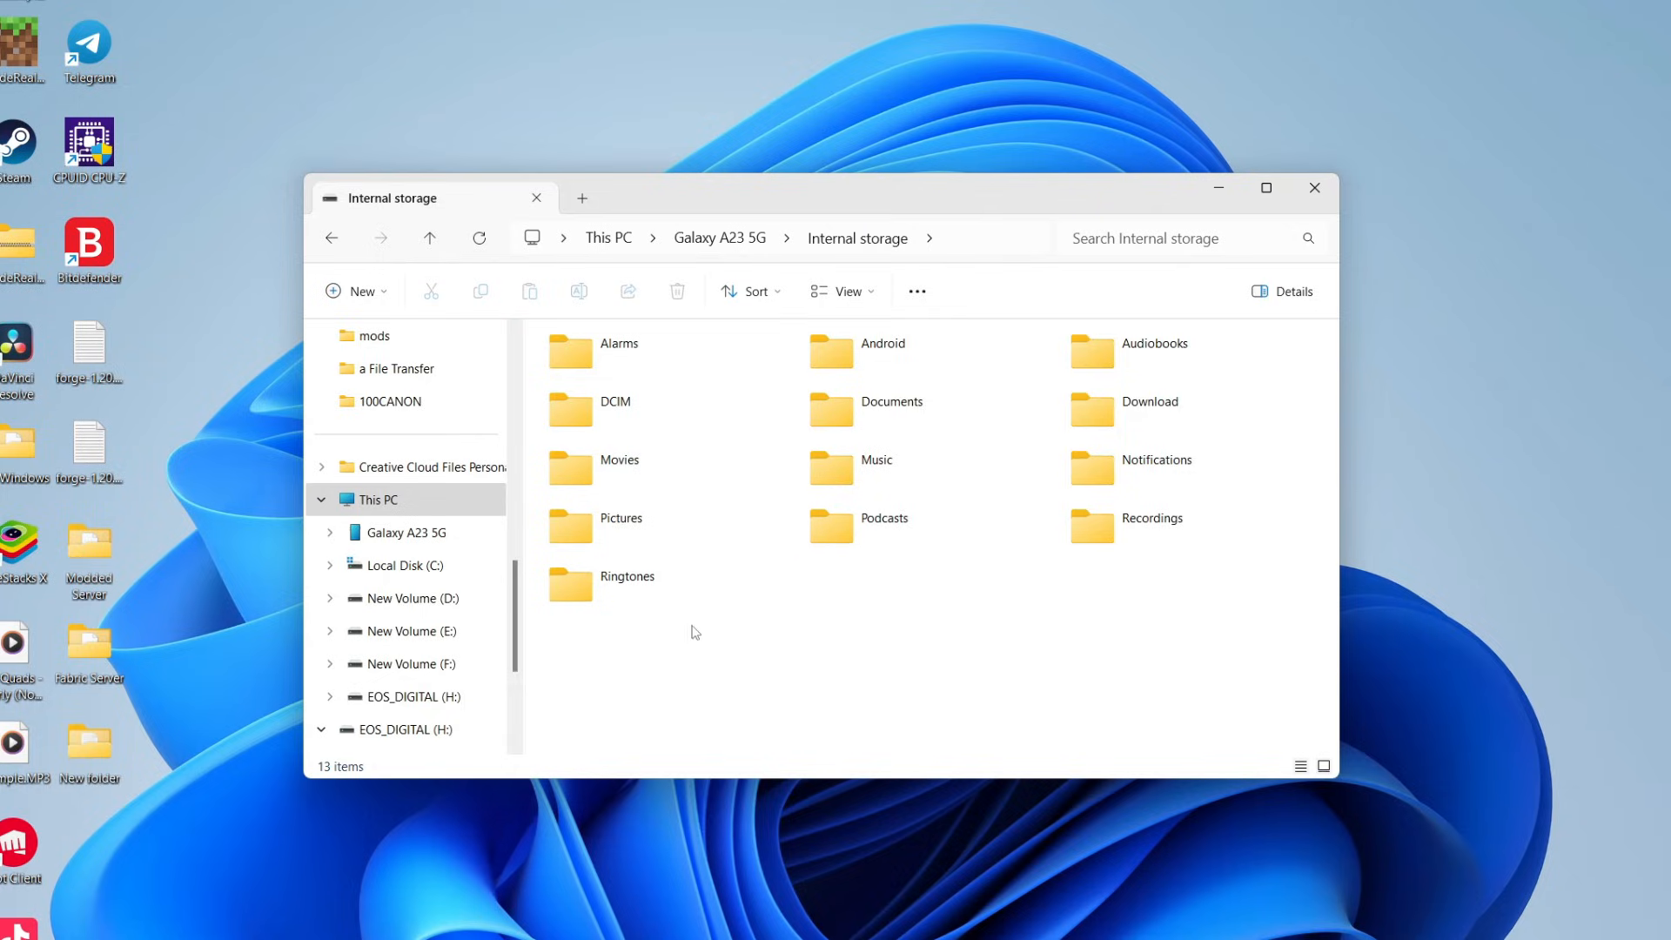
pyautogui.moveTo(1339, 473)
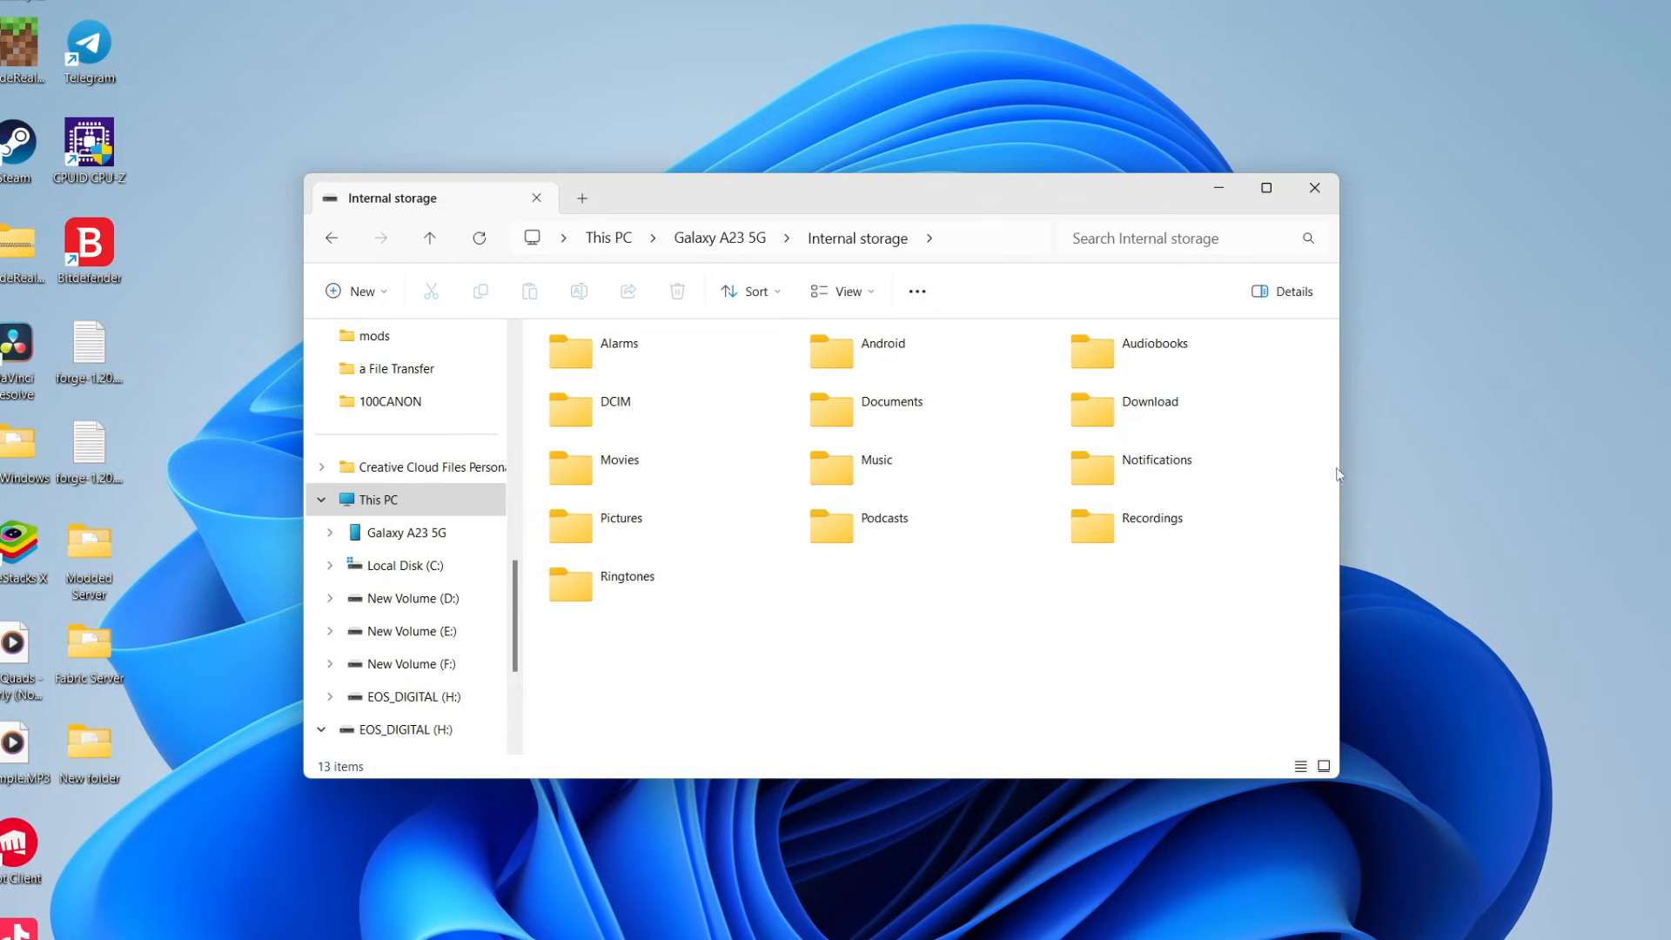
pyautogui.click(638, 411)
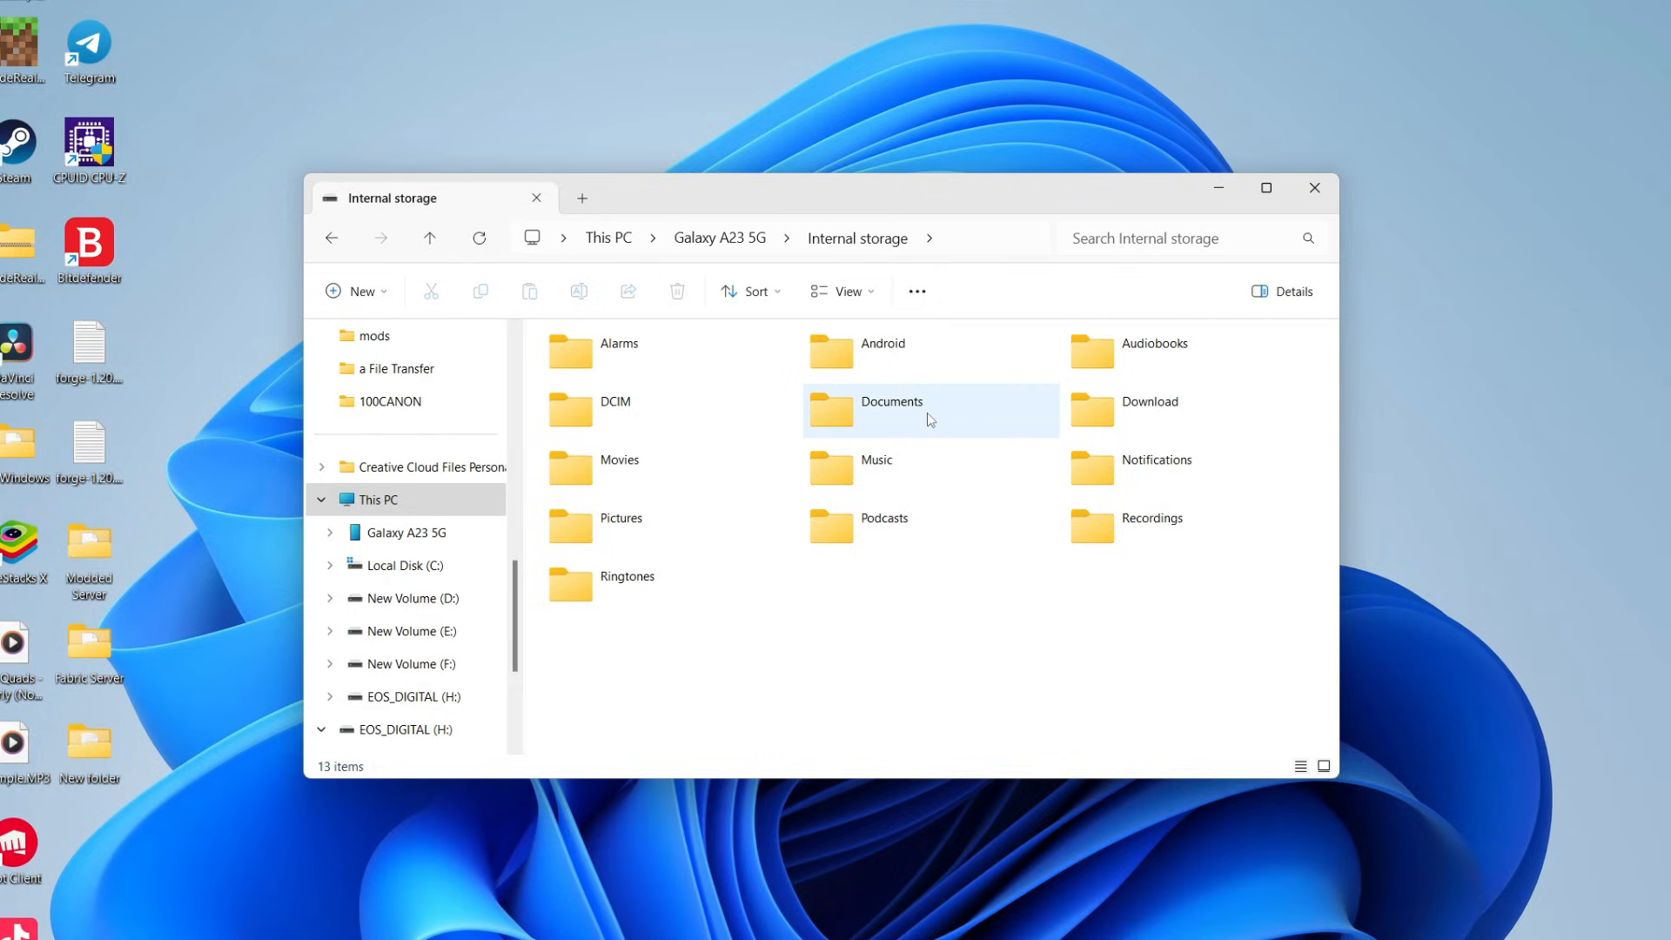
pyautogui.moveTo(1225, 402)
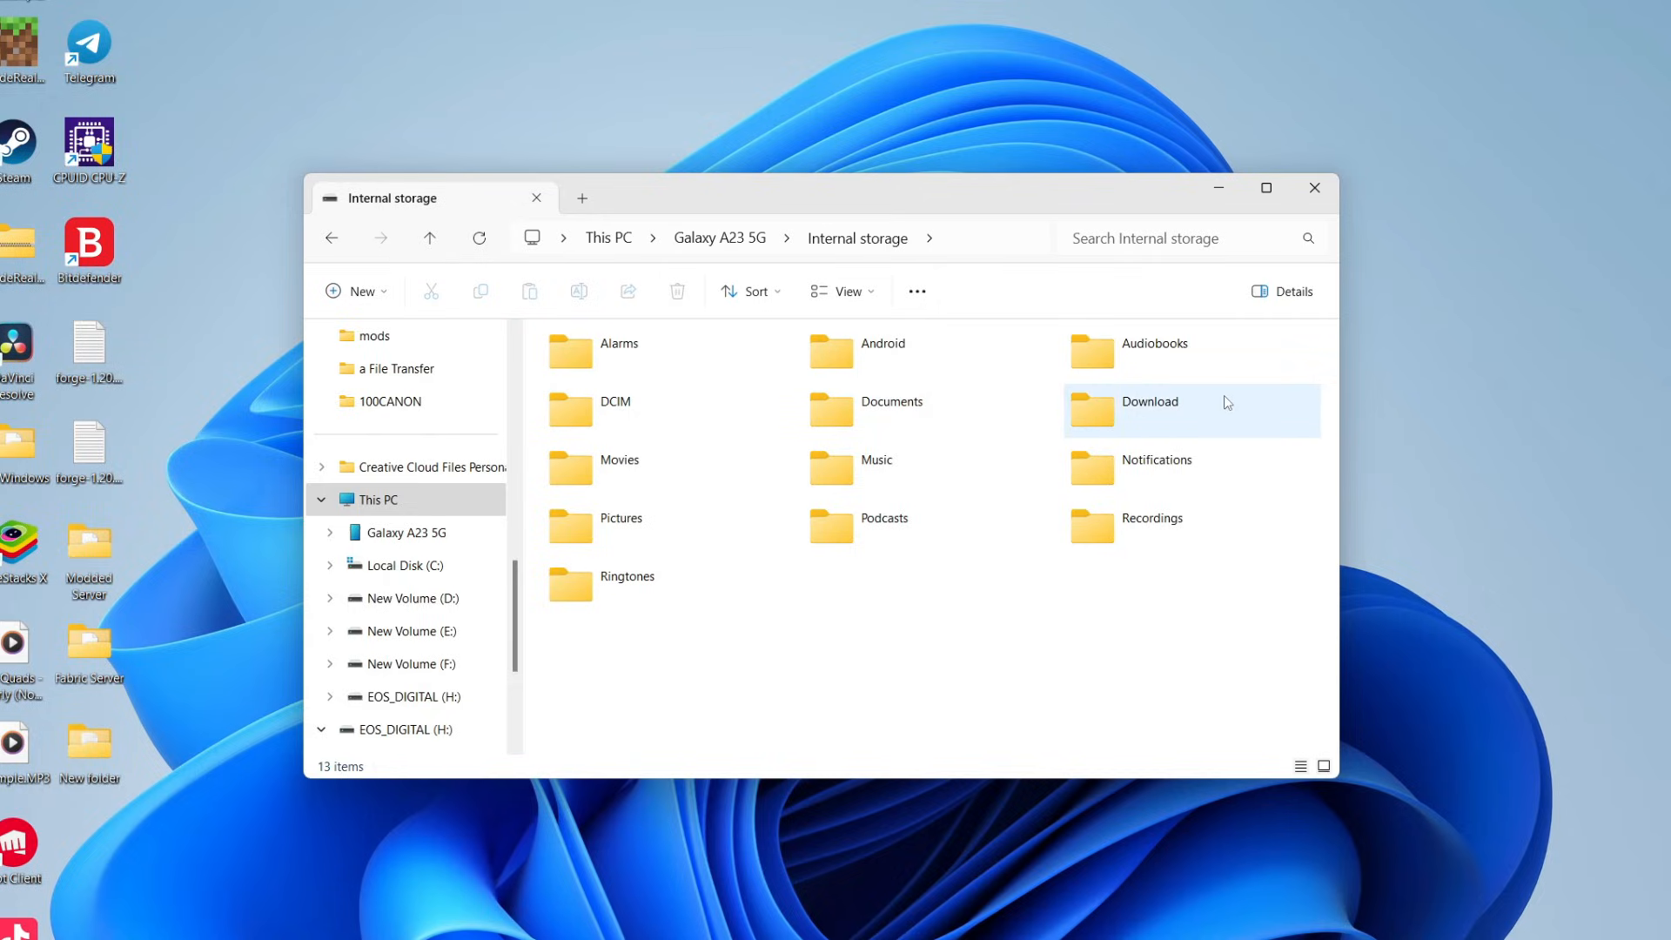
pyautogui.doubleClick(1150, 402)
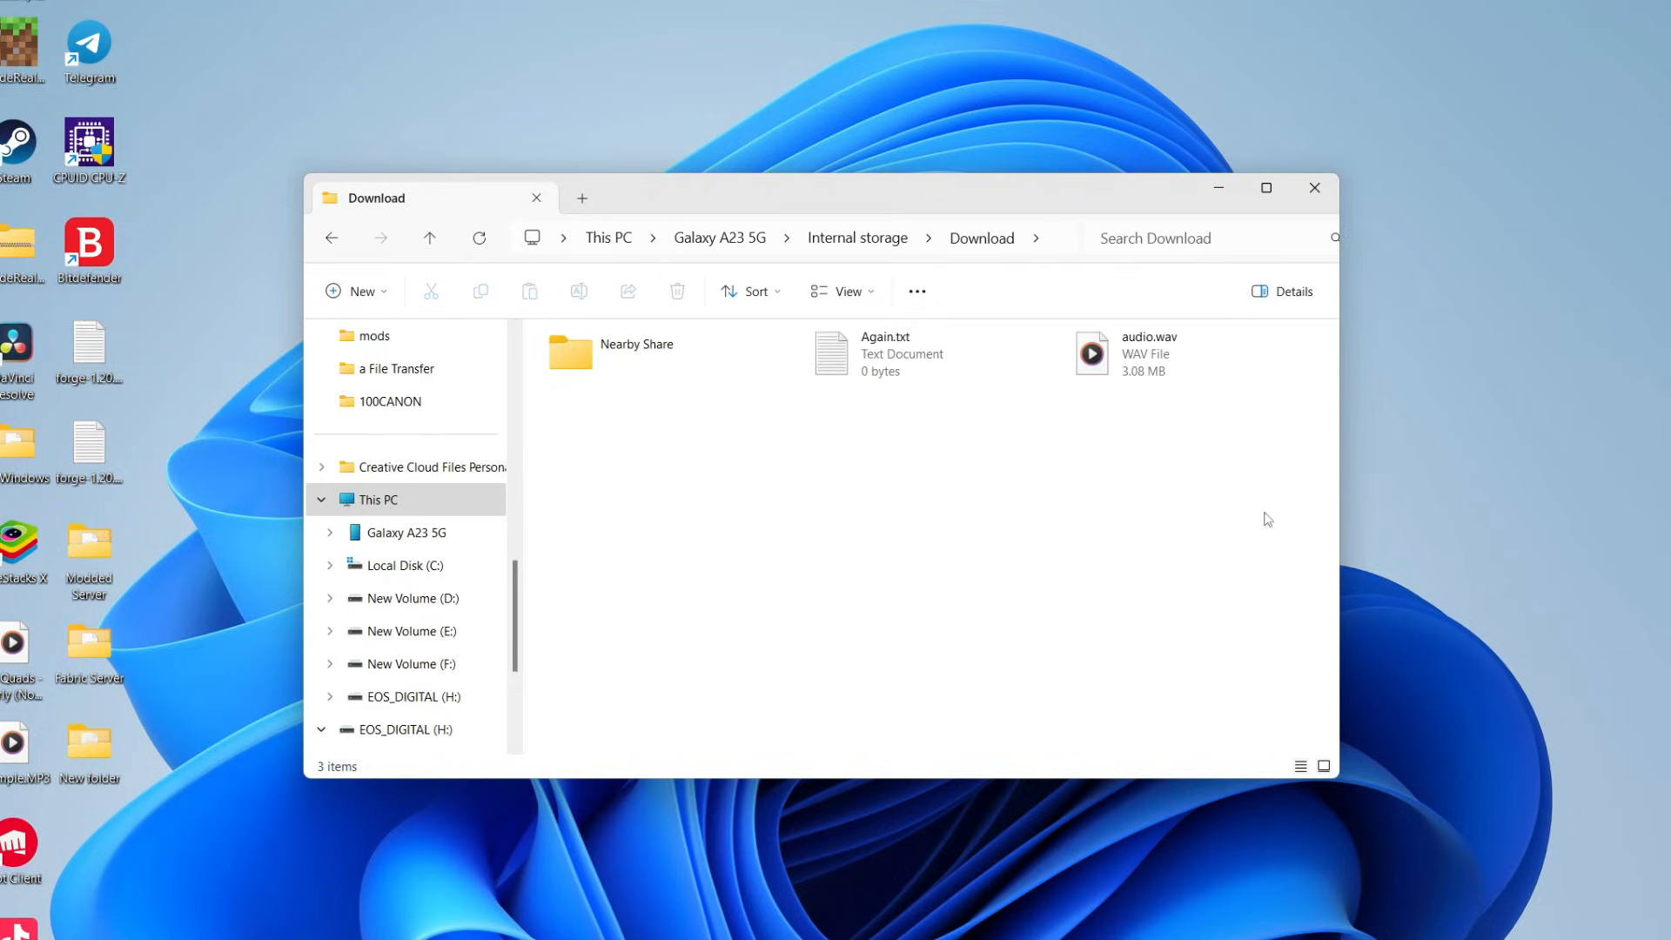